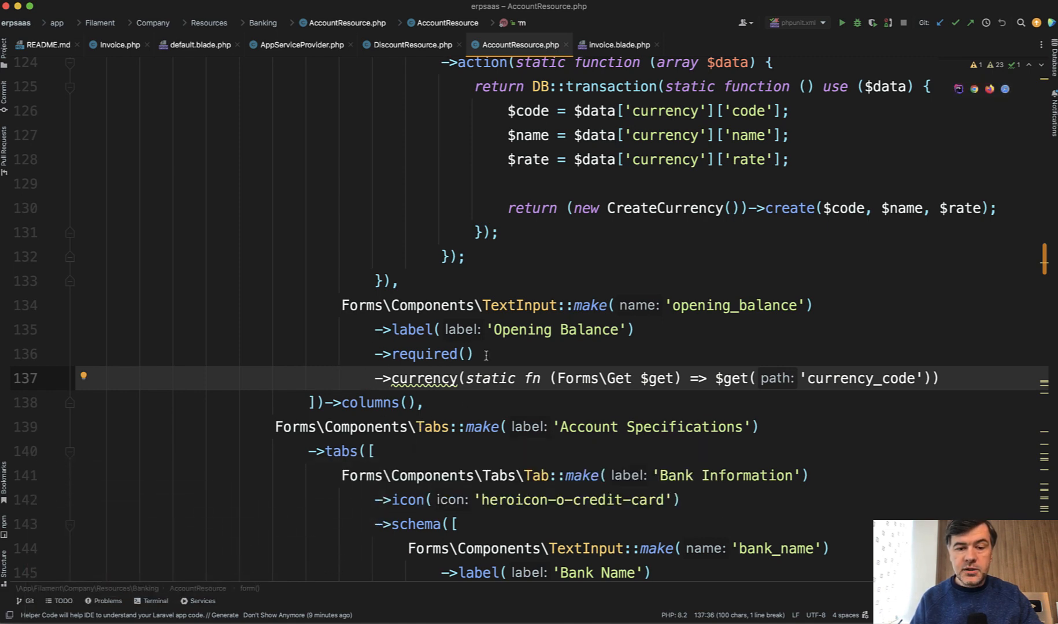
mouse_move(482, 329)
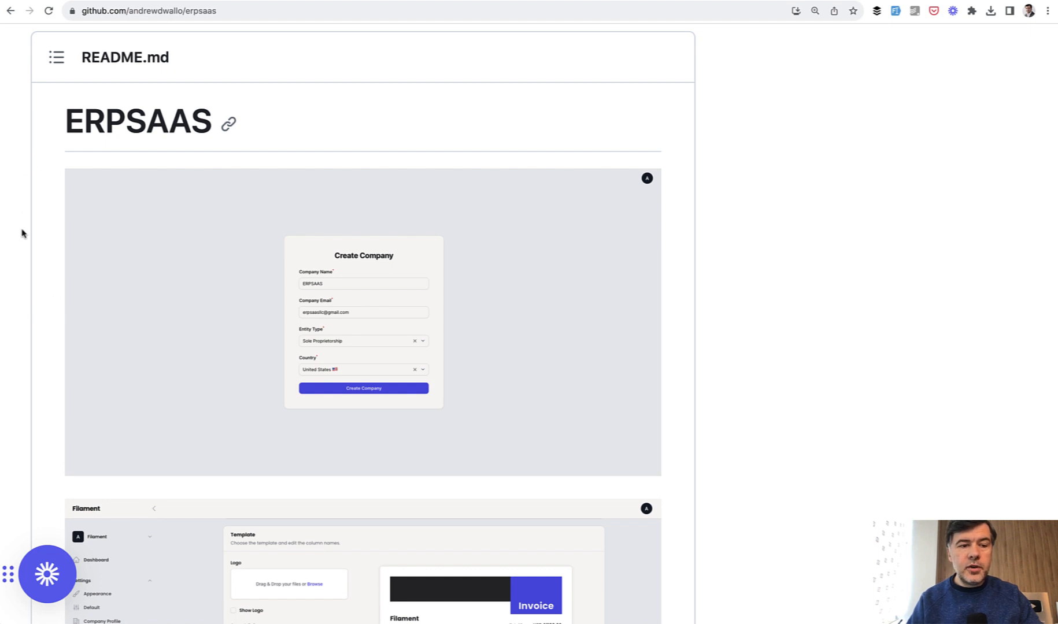
Step: Scroll through the erpsaas README screenshots on GitHub
scroll("down", 3)
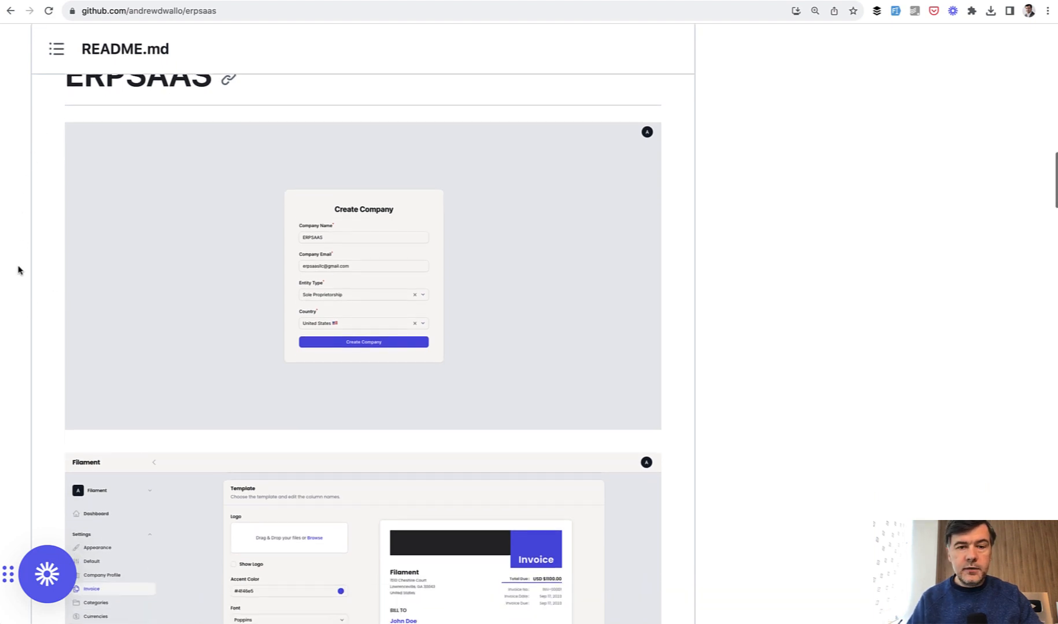
scroll("up", 3)
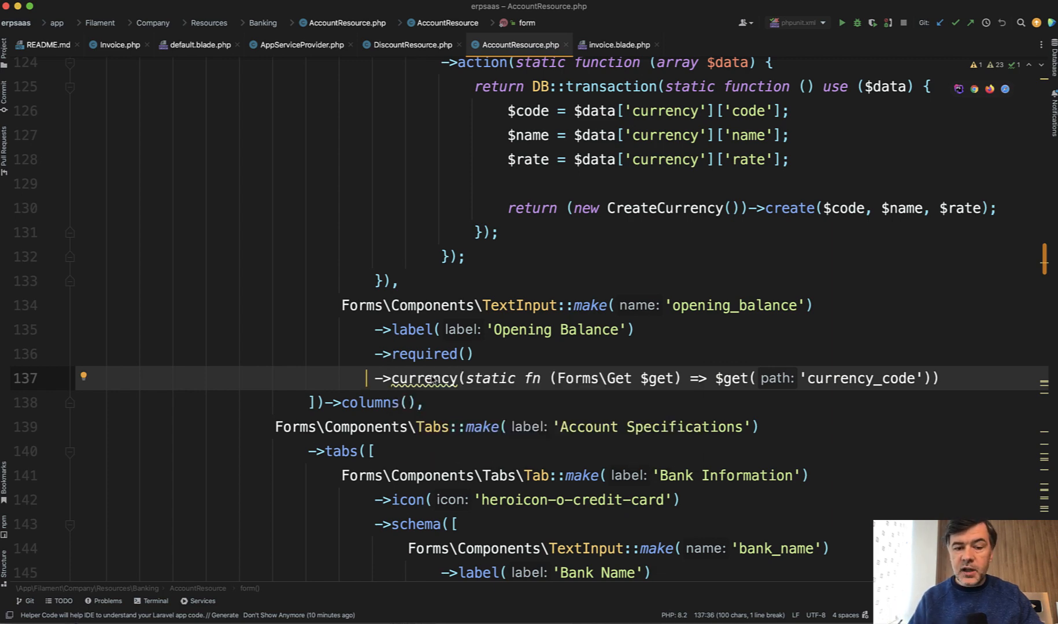
mouse_move(423, 397)
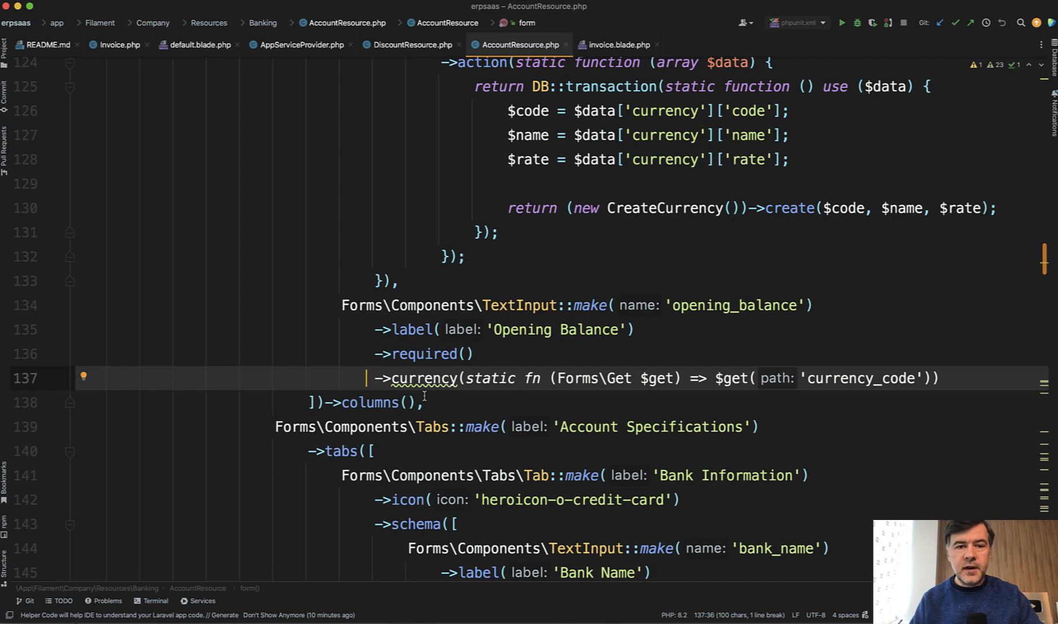
Step: Show AccountResource.php with ->currency() on the Opening Balance TextInput
left_click(300, 45)
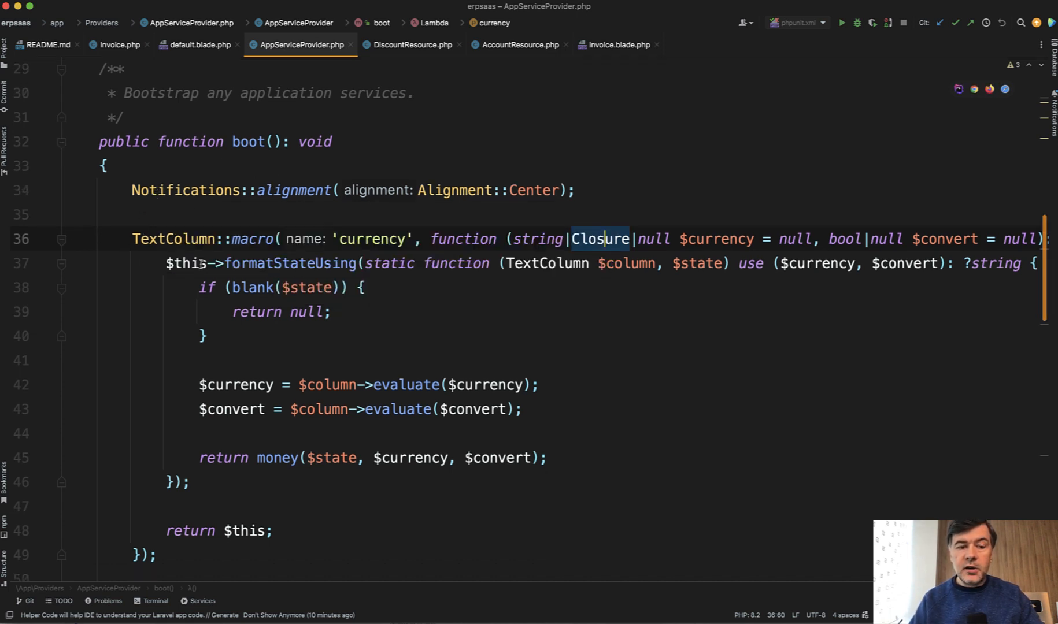
Step: Review the TextColumn and TextInput currency macros, then jump to the money() definition in helpers.php
scroll("down", 3)
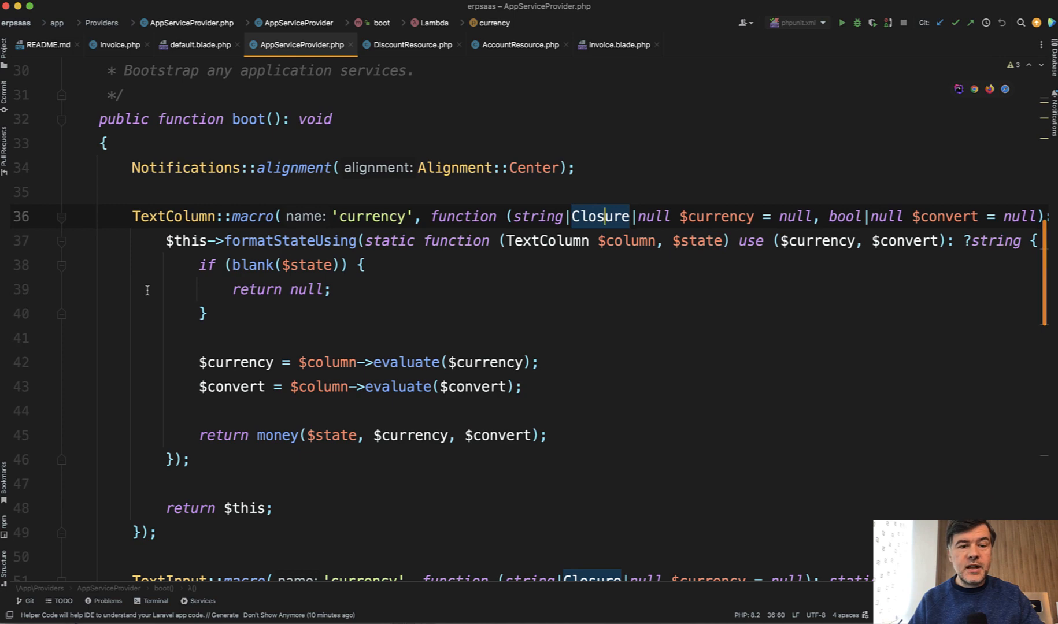
mouse_move(349, 237)
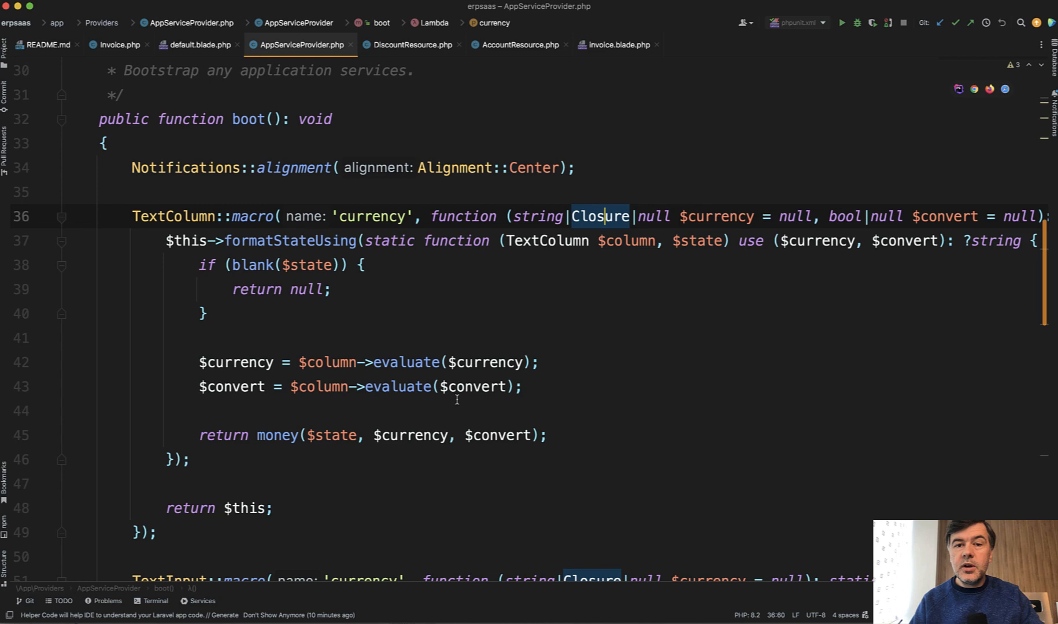
mouse_move(401, 492)
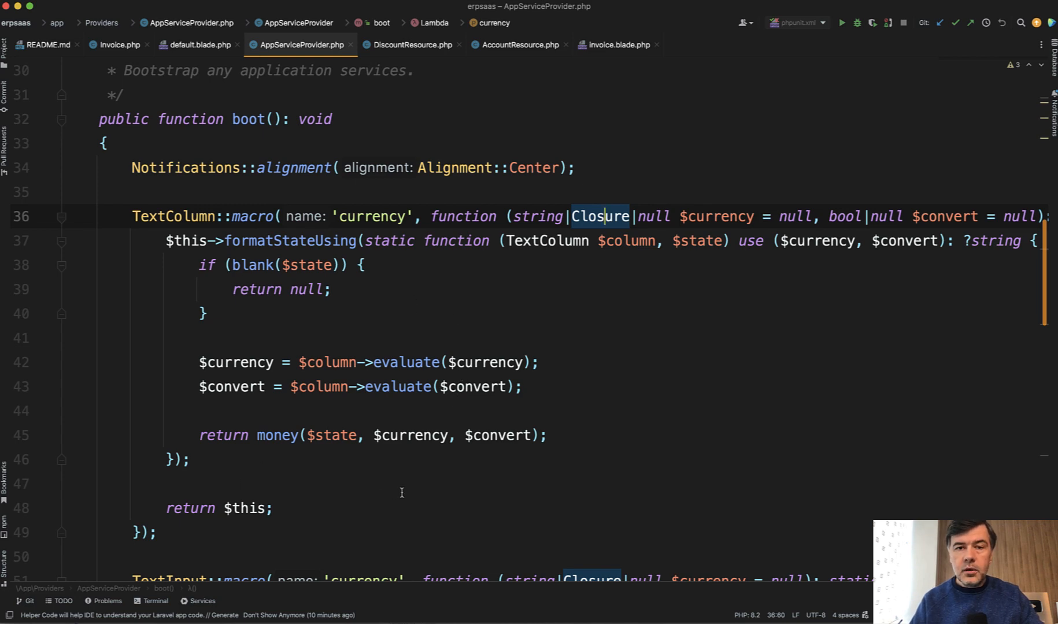
mouse_move(342, 398)
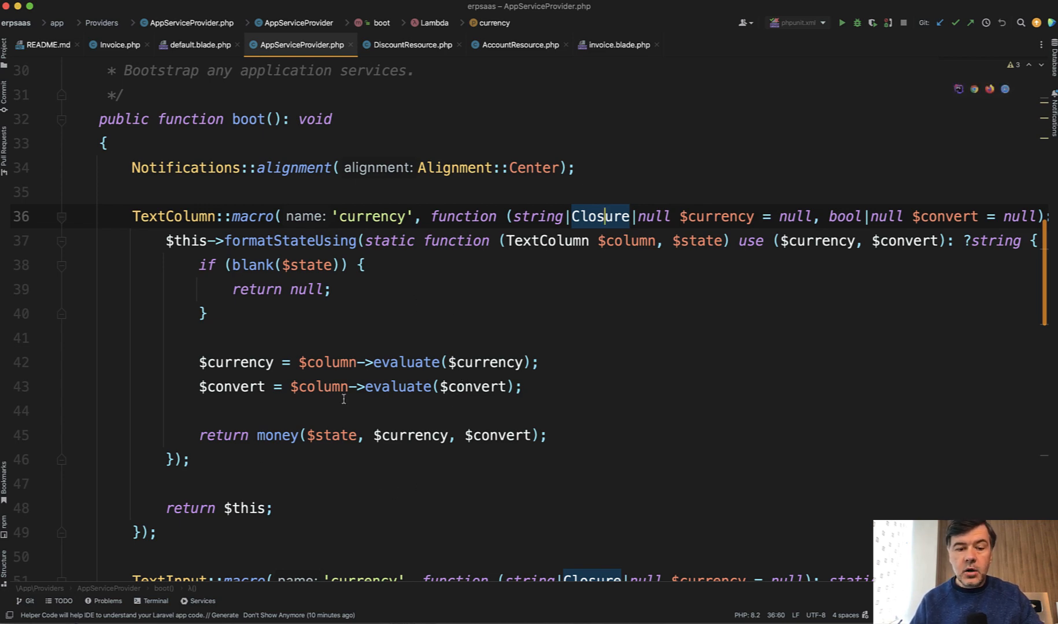
scroll("down", 3)
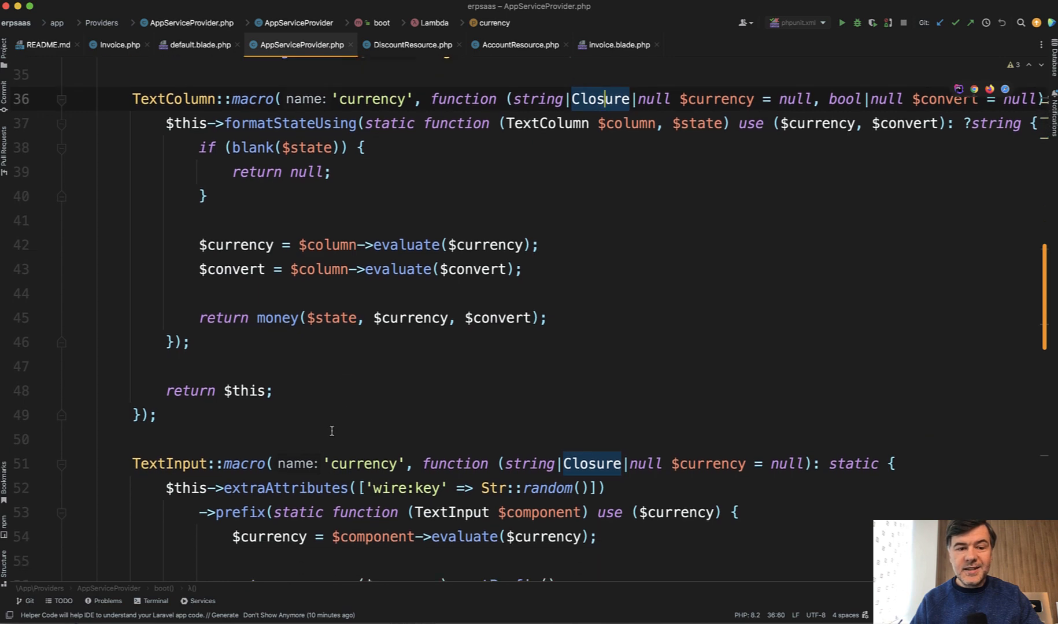
scroll("down", 3)
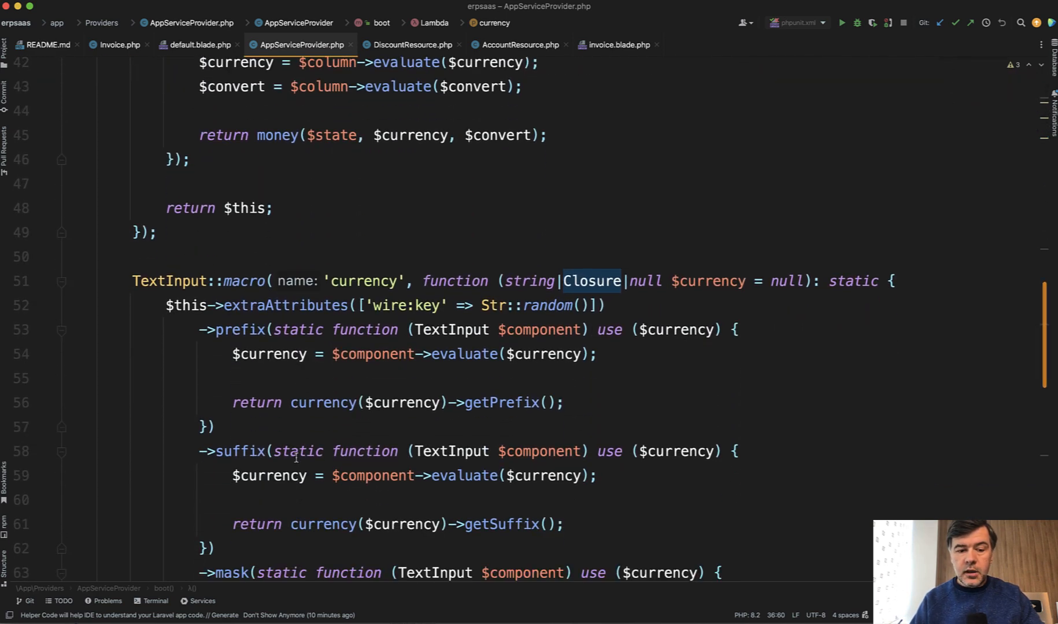
scroll("down", 3)
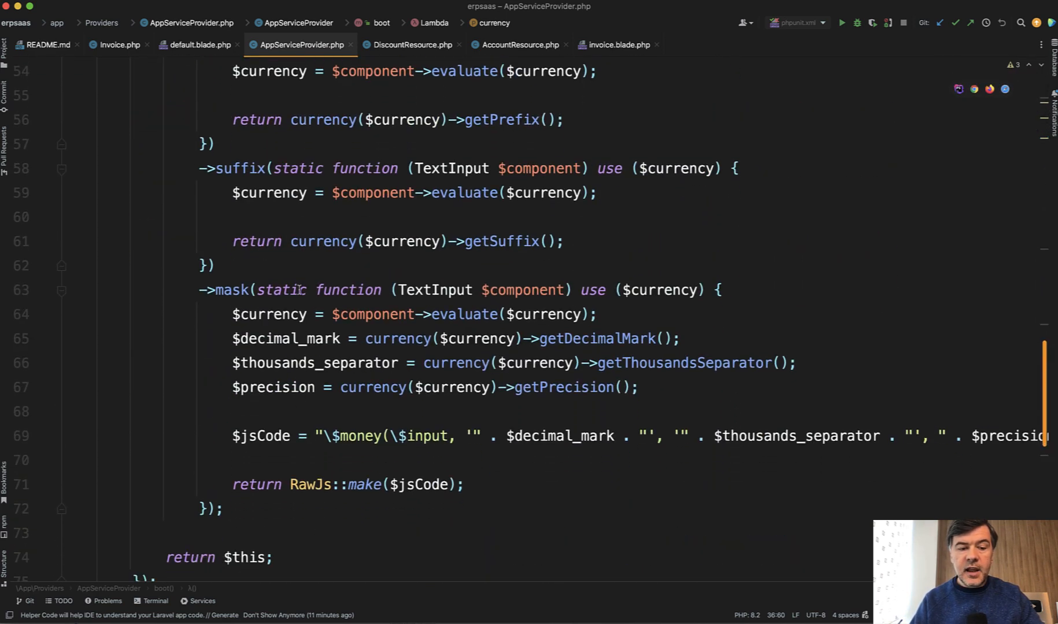
scroll("up", 3)
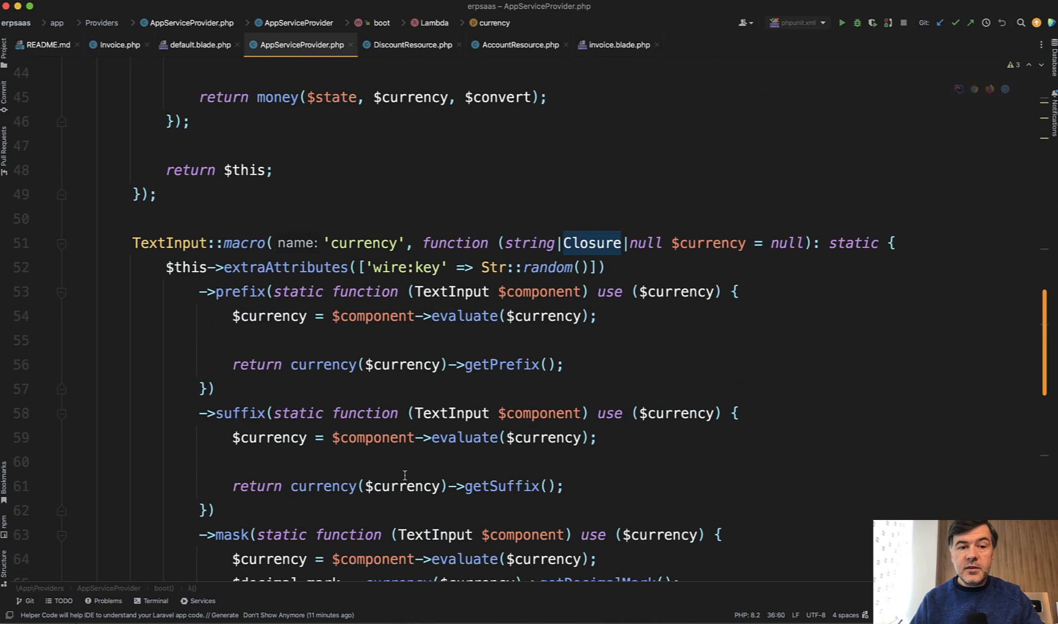
scroll("up", 3)
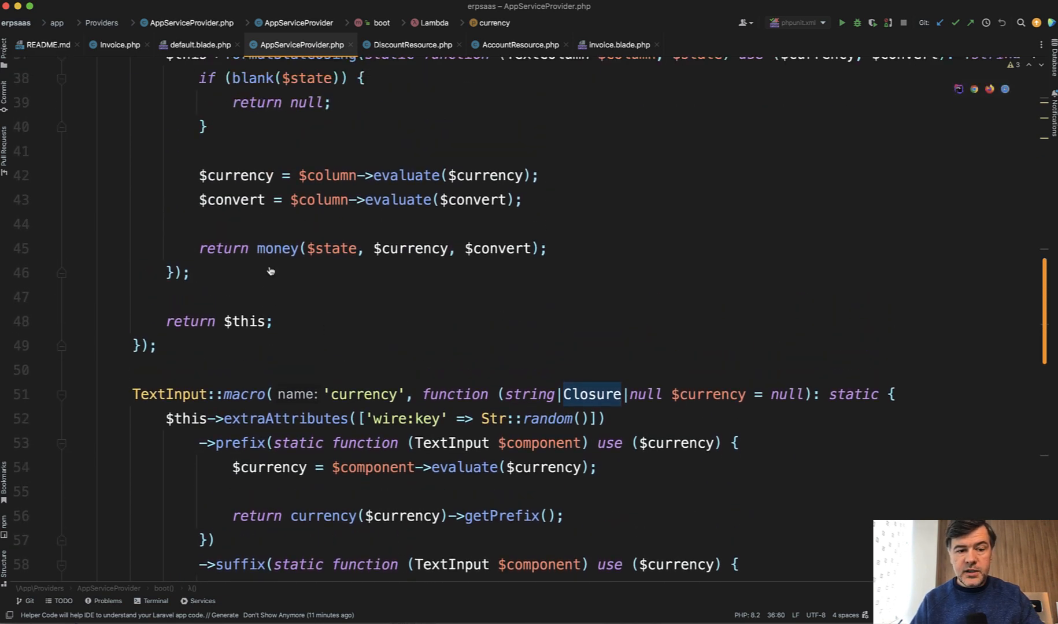
left_click(390, 45)
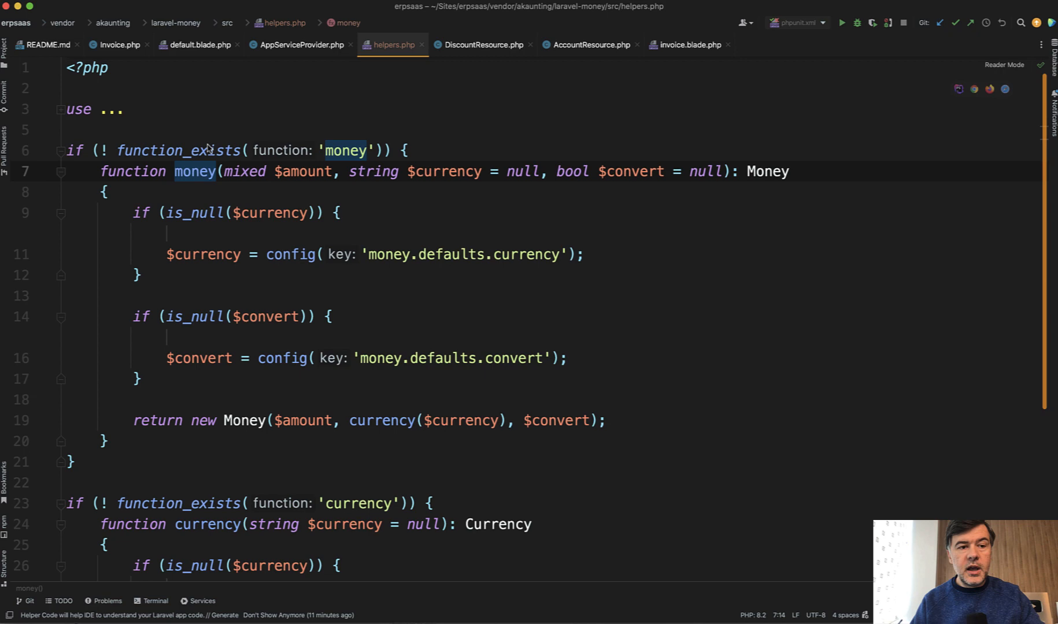
mouse_move(282, 235)
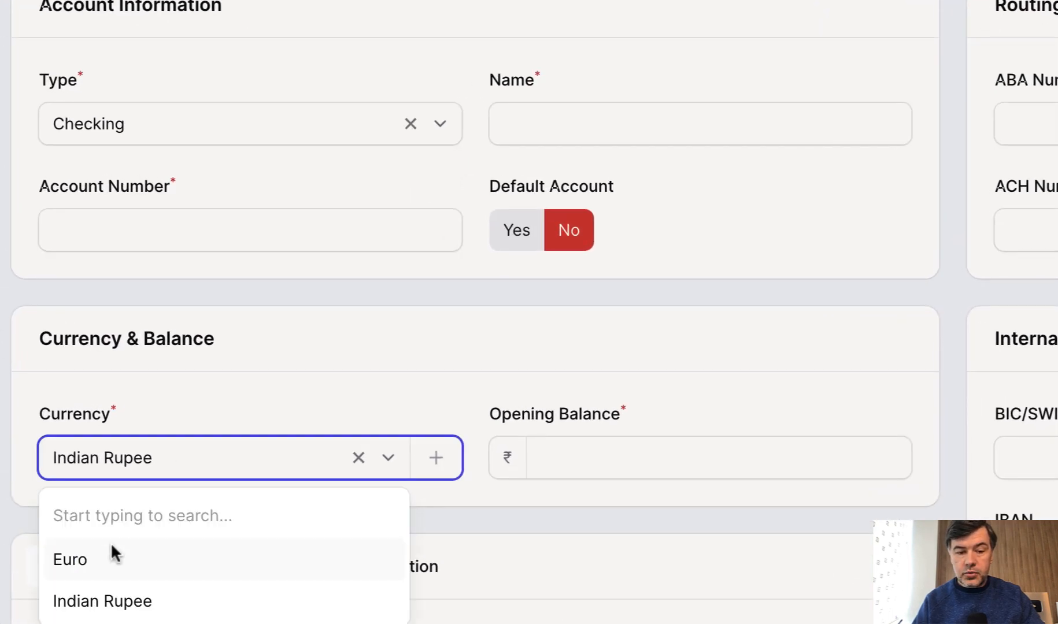
Step: Choose Euro as the account currency so the opening balance shows € 0,00
left_click(69, 560)
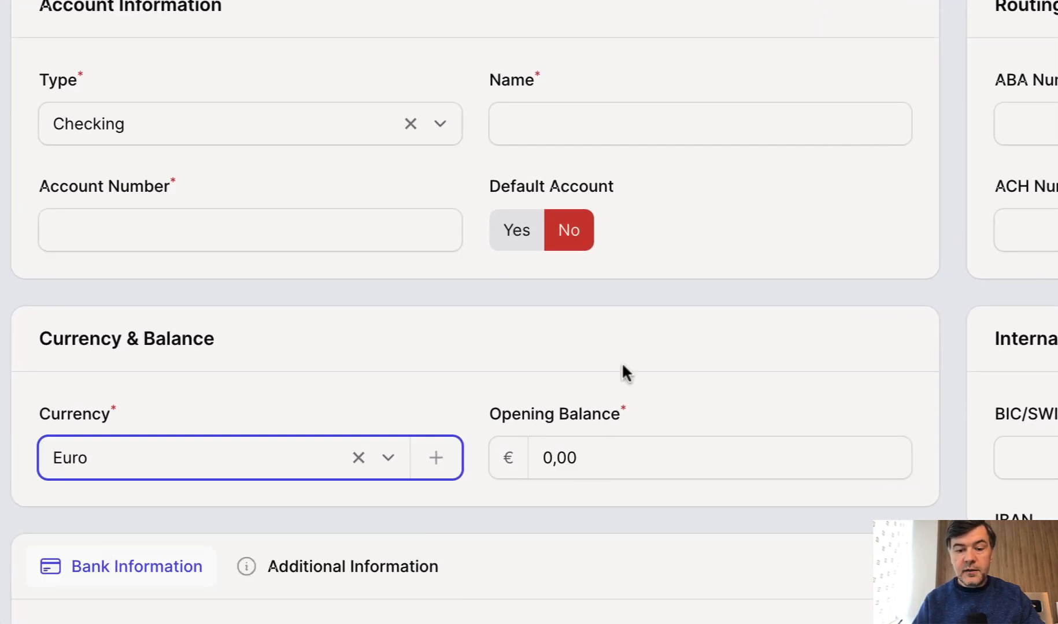
mouse_move(595, 458)
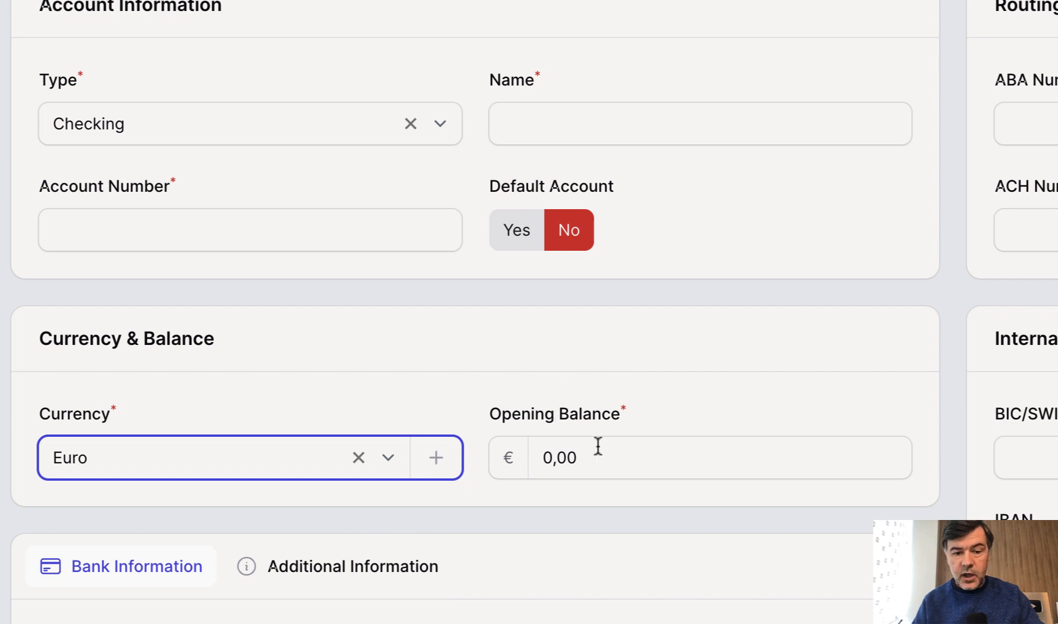
left_click(203, 458)
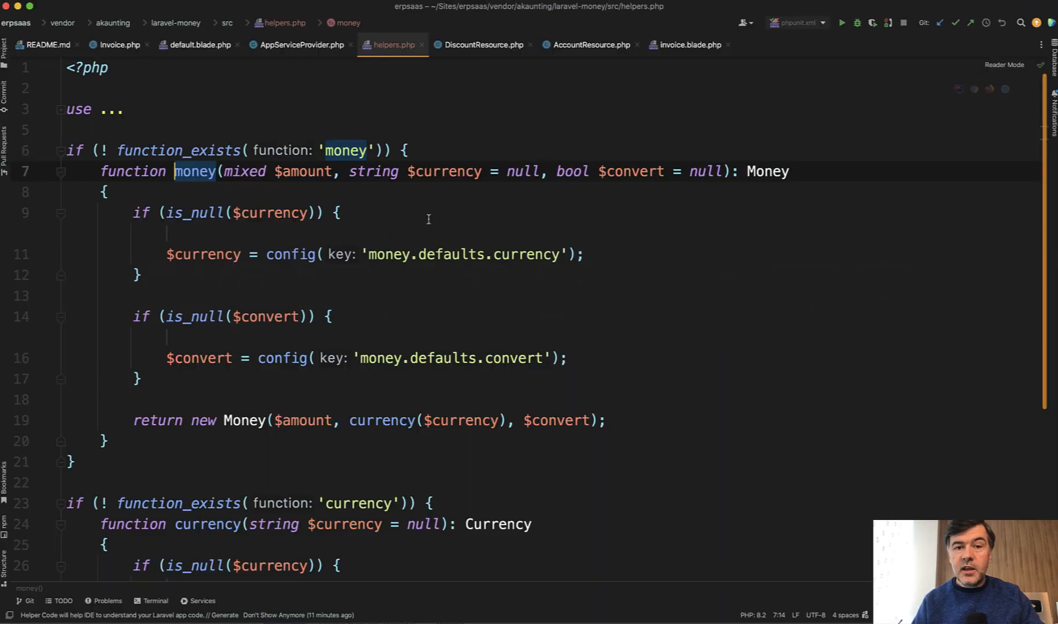
mouse_move(370, 276)
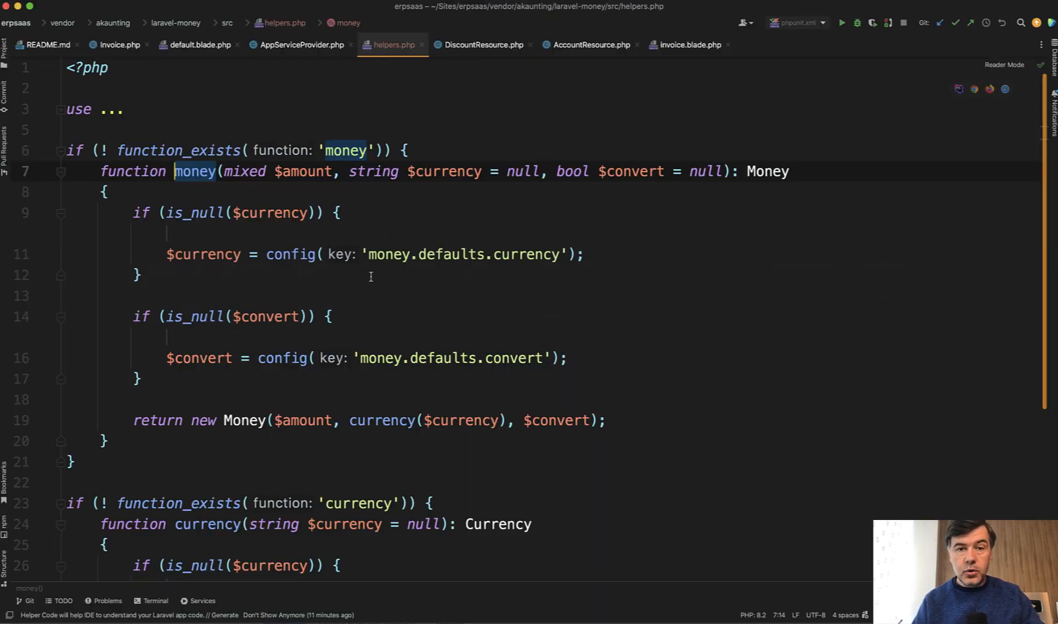
mouse_move(252, 298)
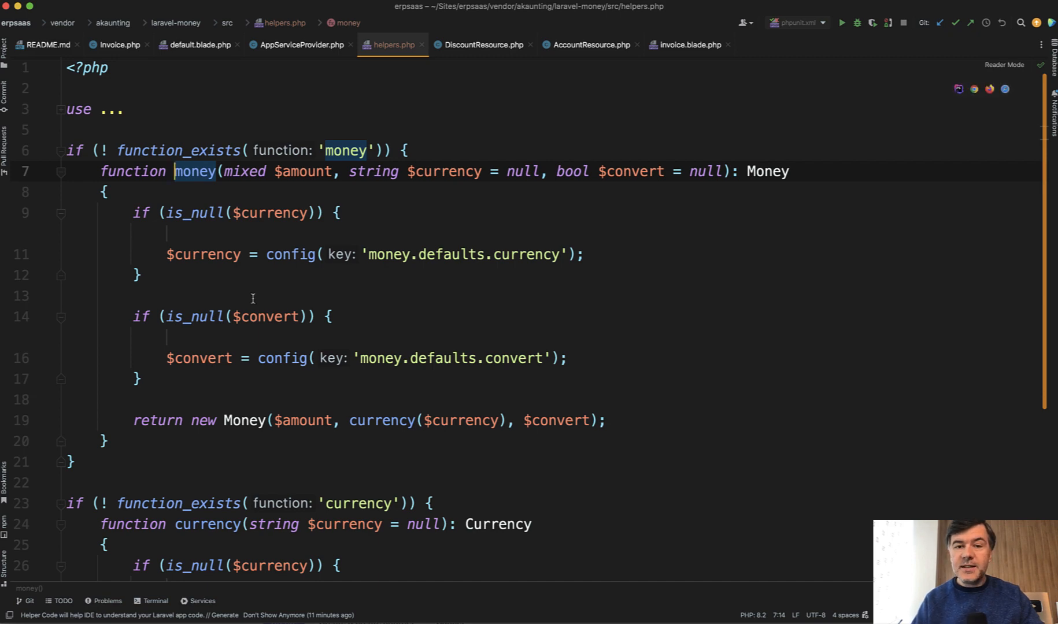
Step: Return to the money() call in AppServiceProvider.php and on to AccountResource.php
left_click(299, 46)
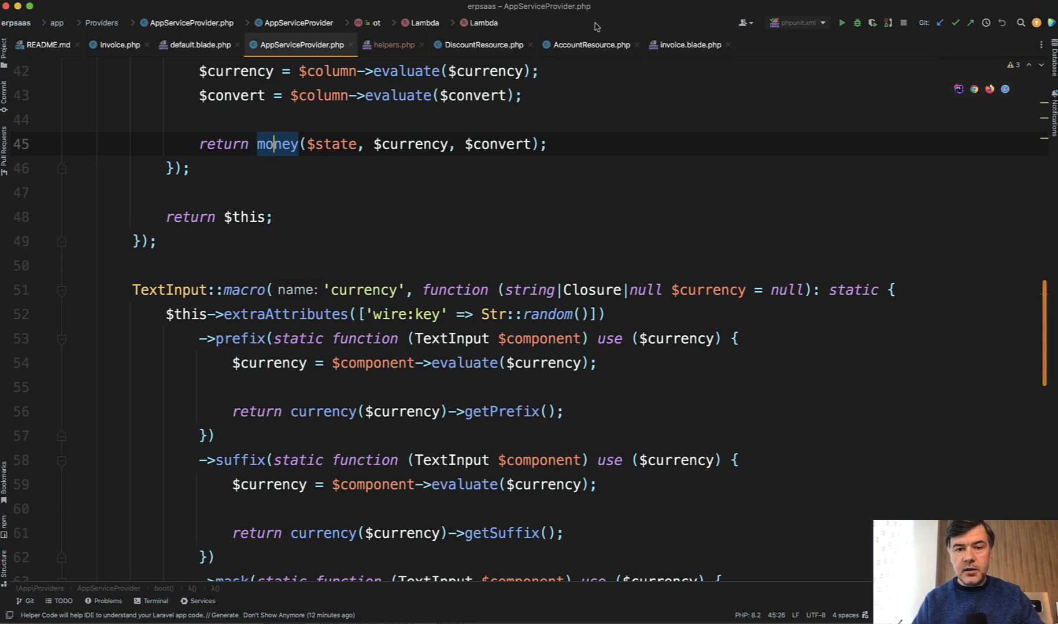
left_click(588, 46)
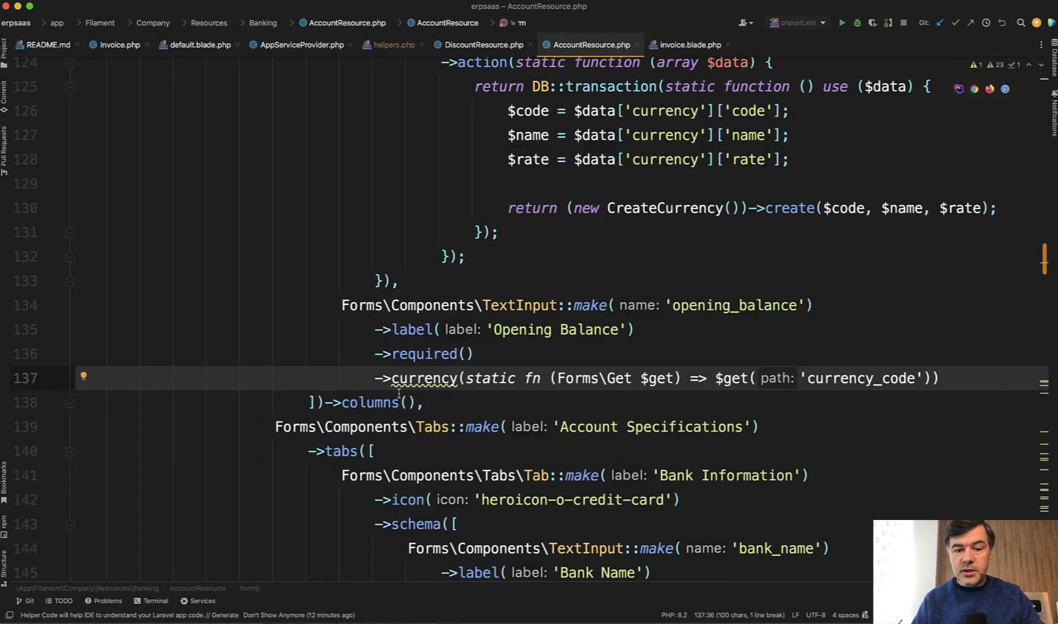
mouse_move(567, 378)
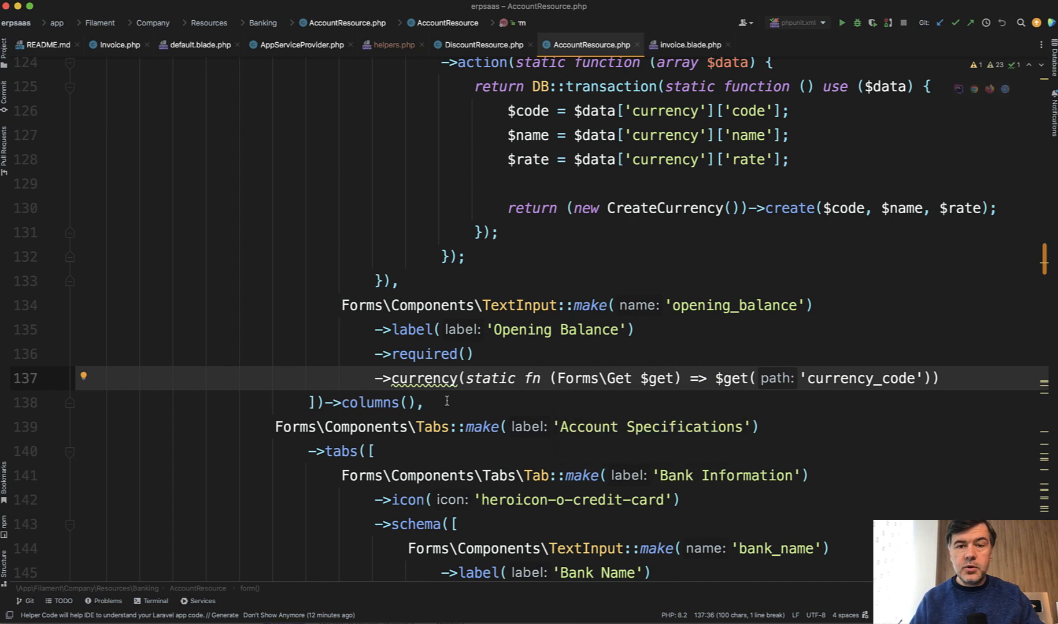
mouse_move(539, 398)
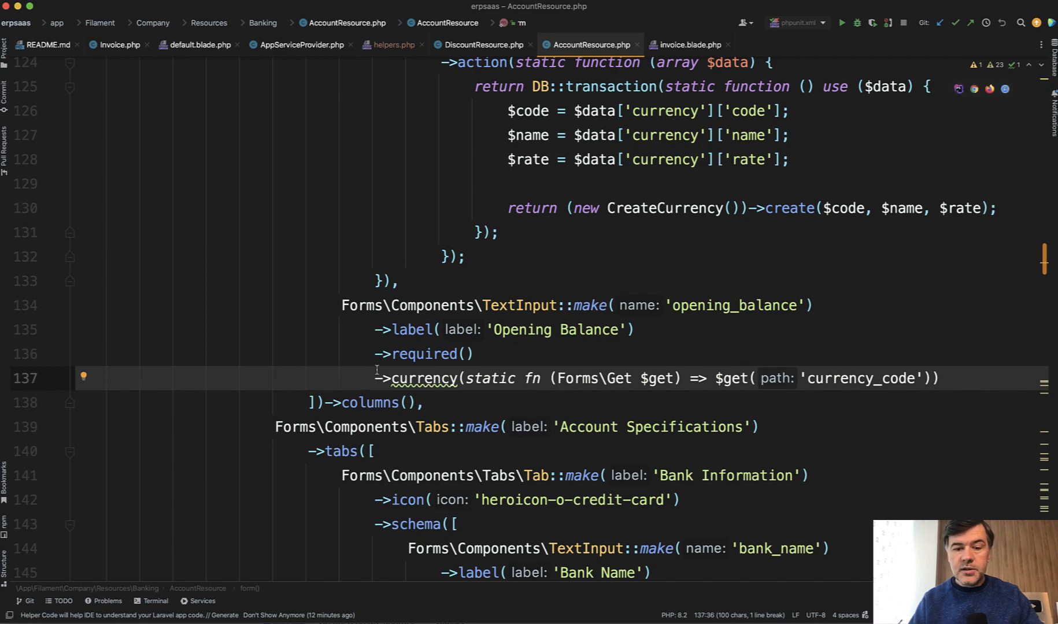
mouse_move(554, 418)
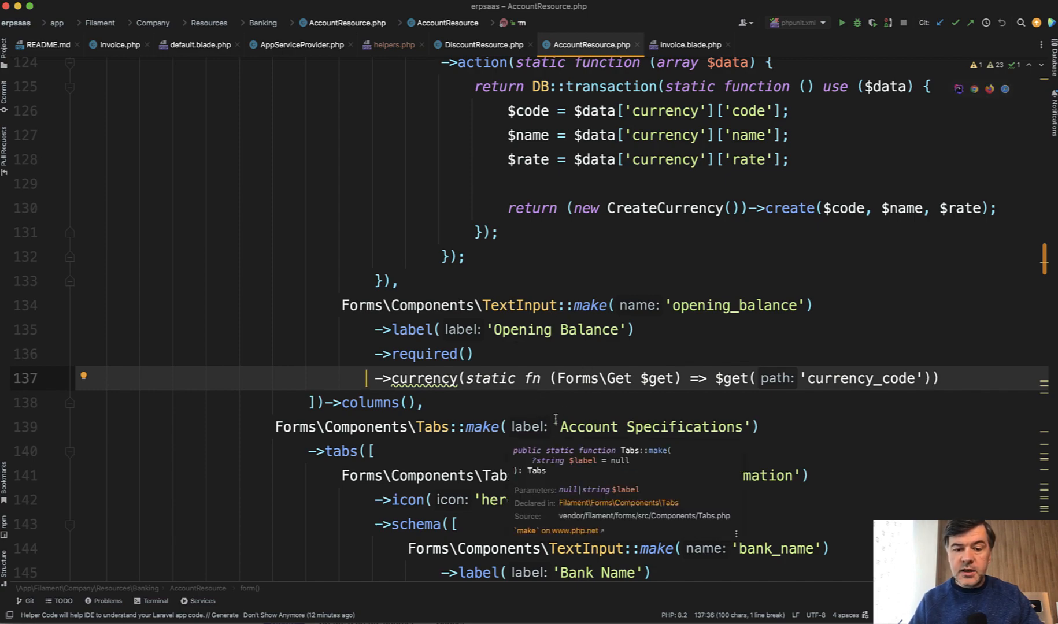
Step: Review the opening_balance currency code and return to the Accounts page showing €23,12
scroll("down", 3)
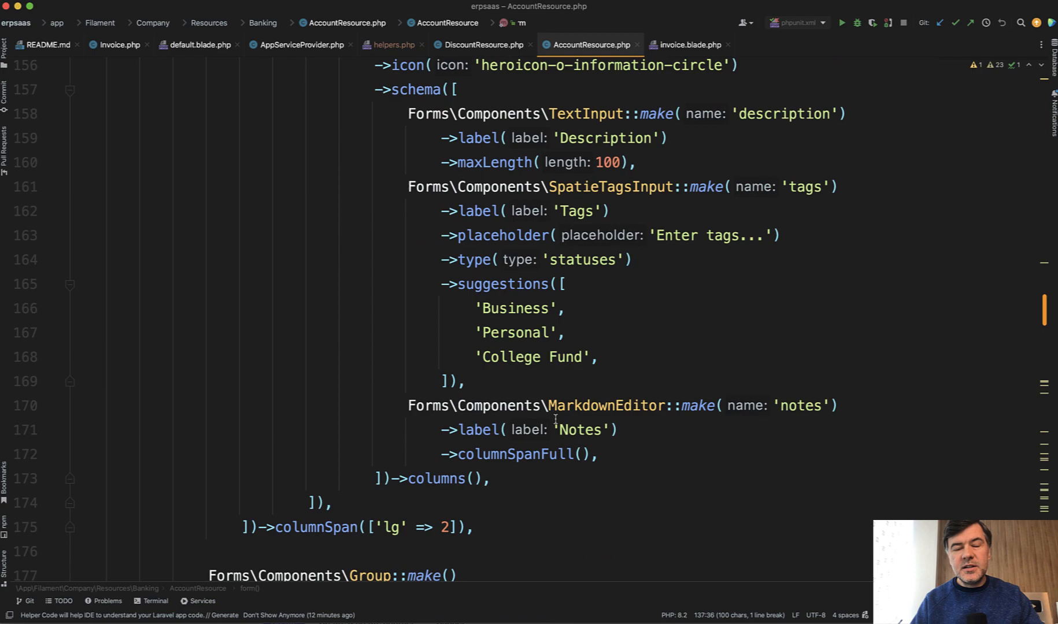
scroll("down", 3)
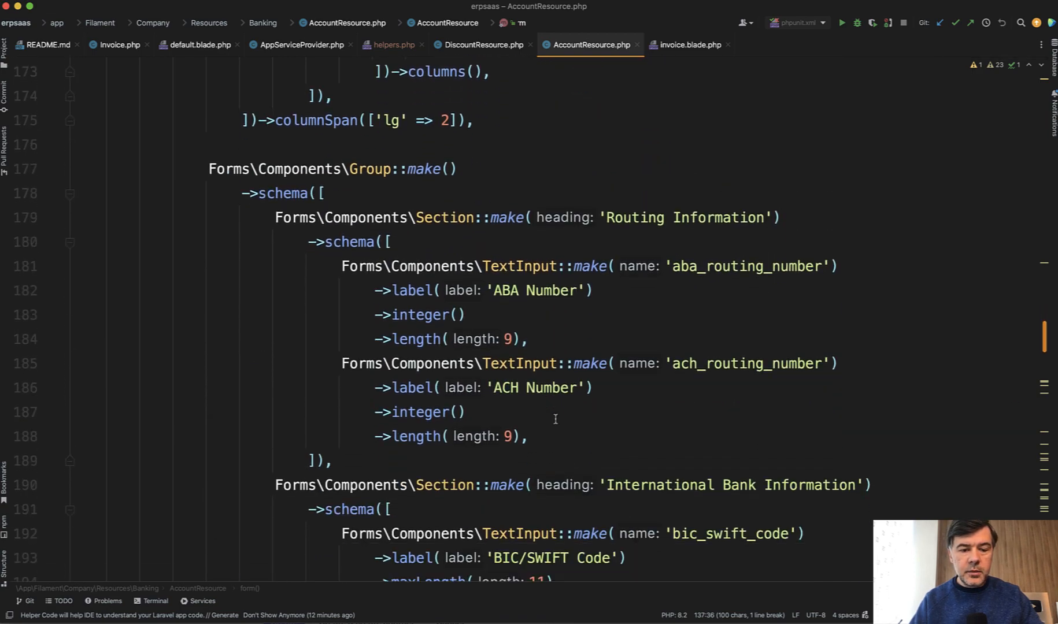
scroll("down", 3)
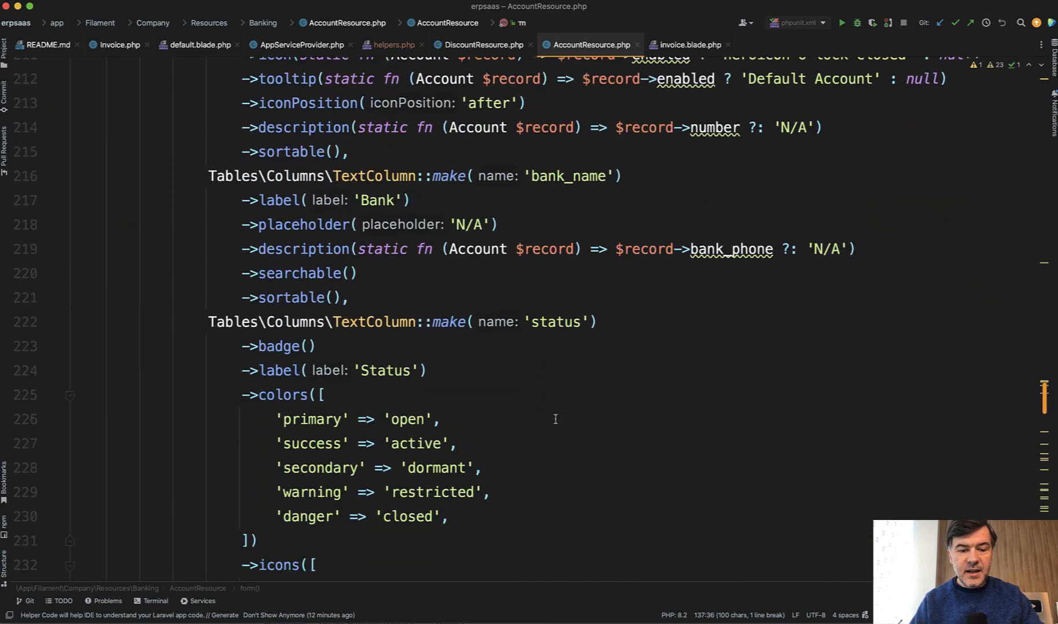
scroll("down", 3)
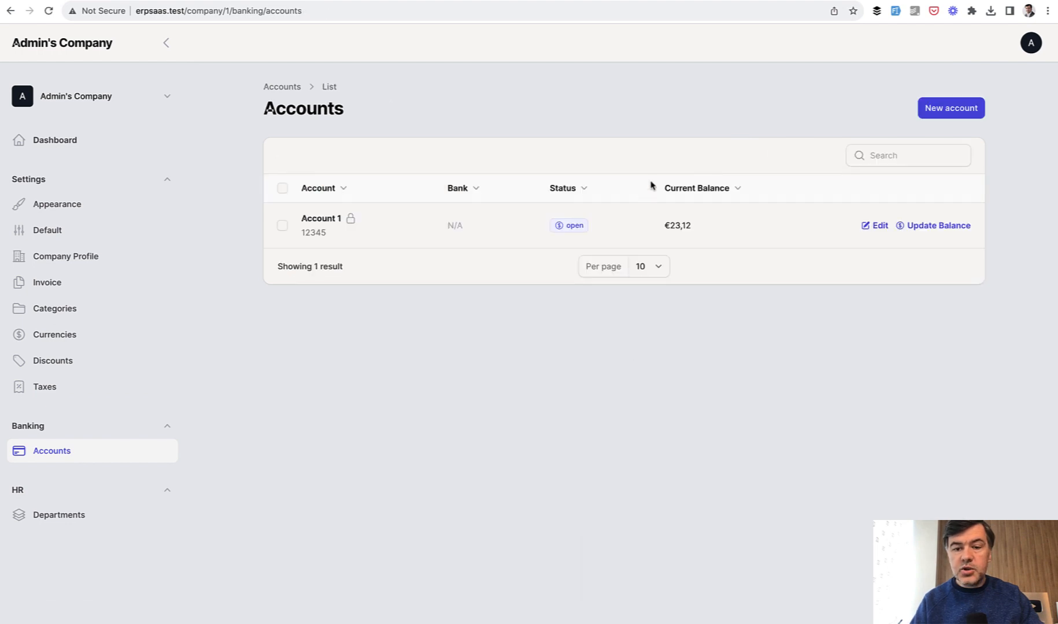
mouse_move(612, 402)
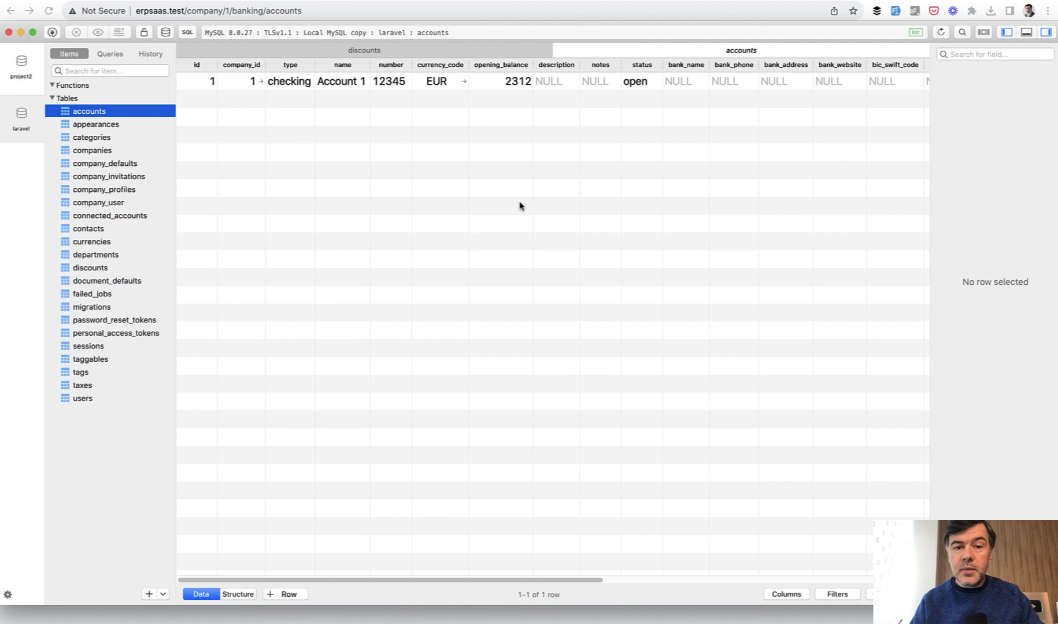
mouse_move(450, 196)
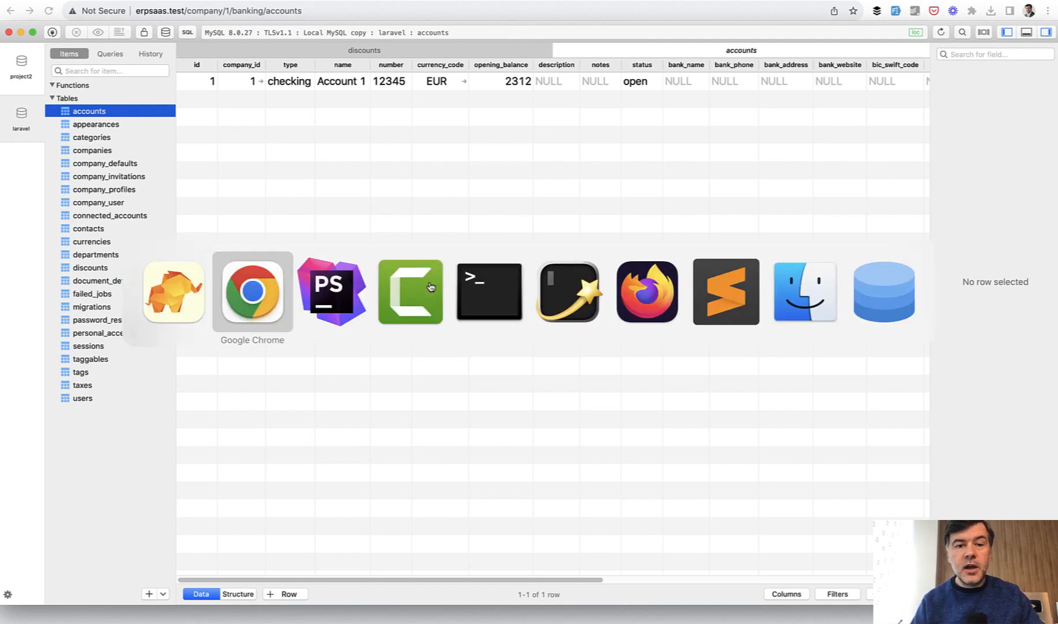
left_click(252, 291)
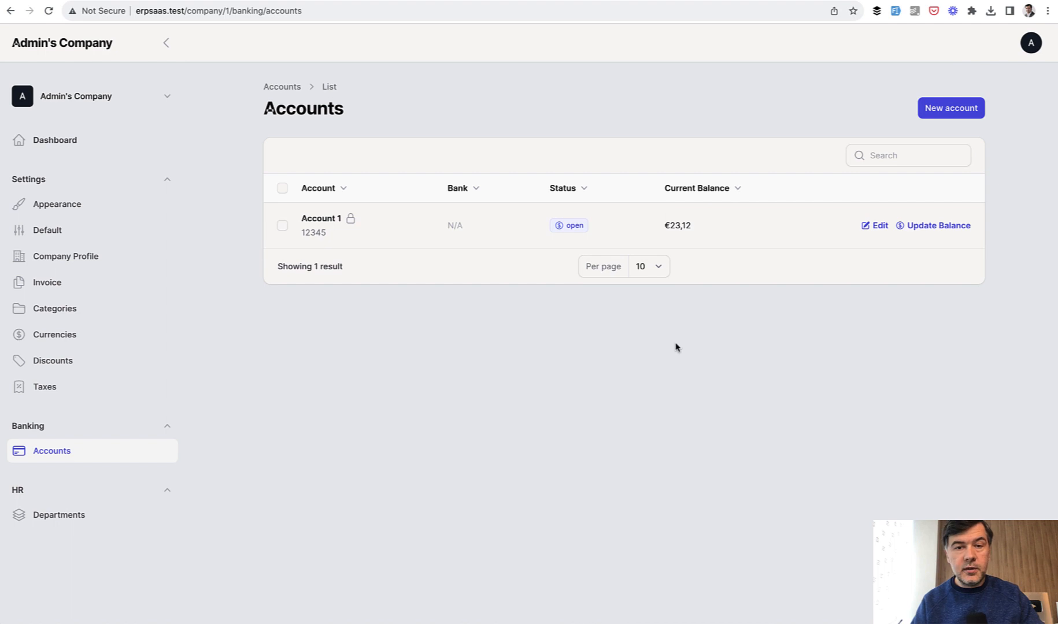
mouse_move(54, 360)
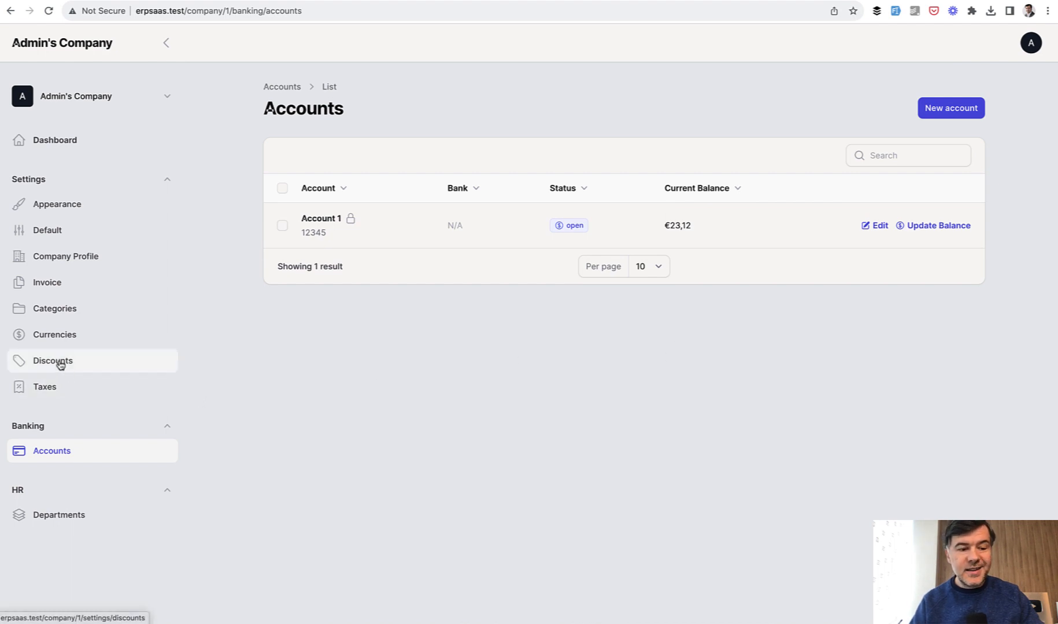
Step: Show the Discounts list with Summer Sale and Bulk Purchase under Settings
left_click(53, 361)
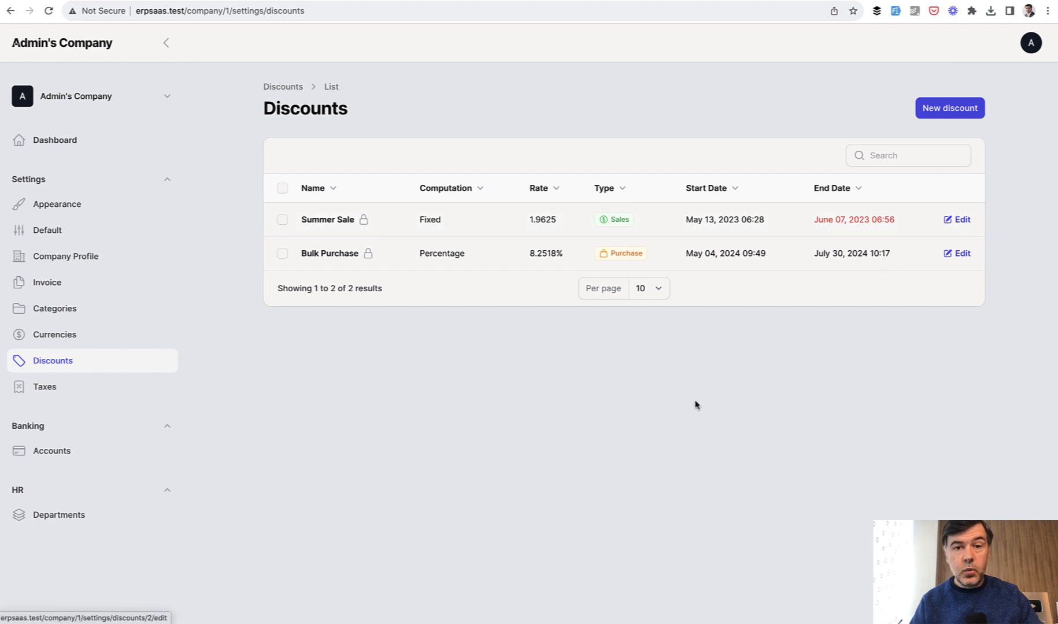
mouse_move(853, 362)
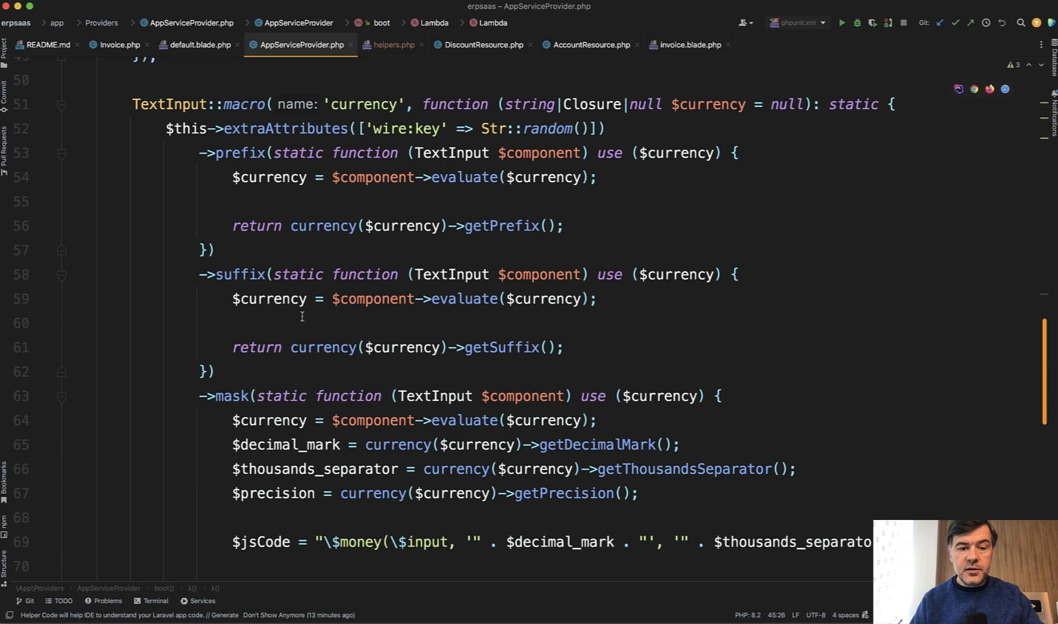
Step: Scroll to the Select color macro, then show DiscountResource.php's end_date 'danger' colouring
scroll("down", 3)
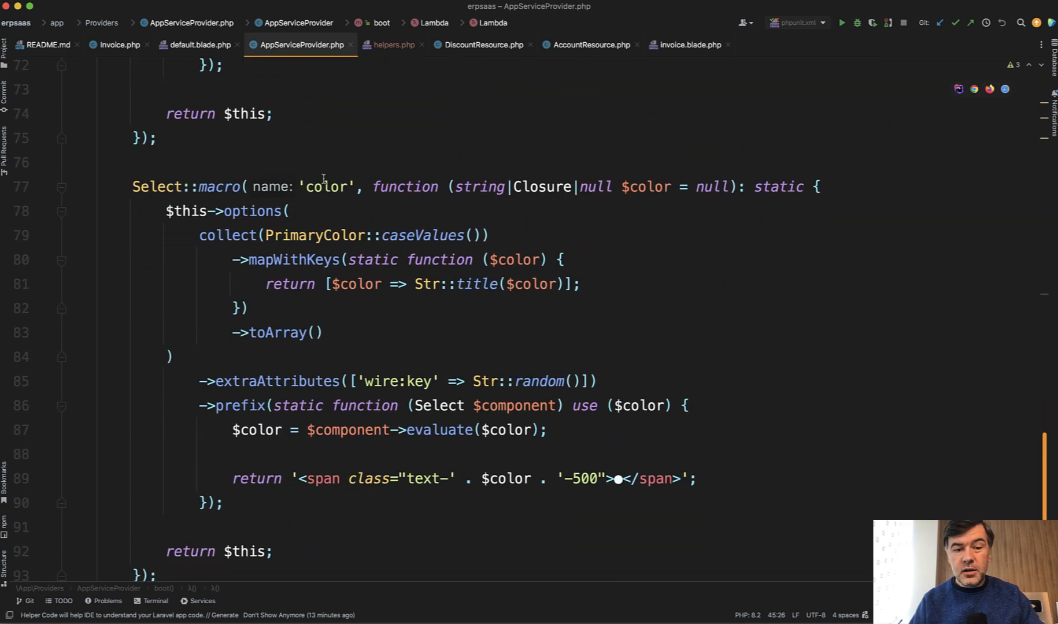
mouse_move(50, 361)
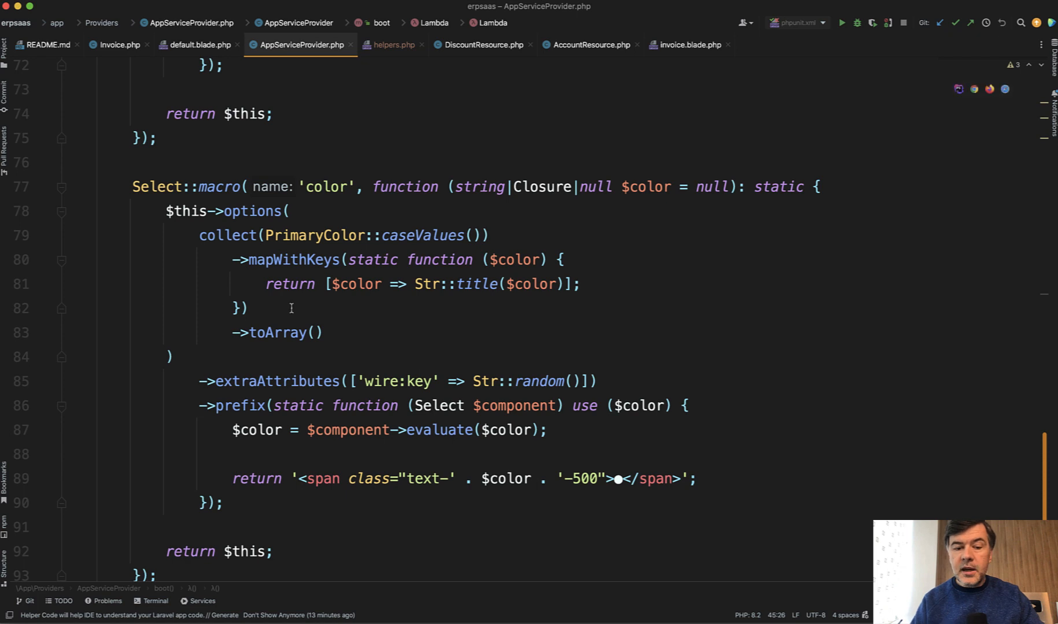
scroll("down", 3)
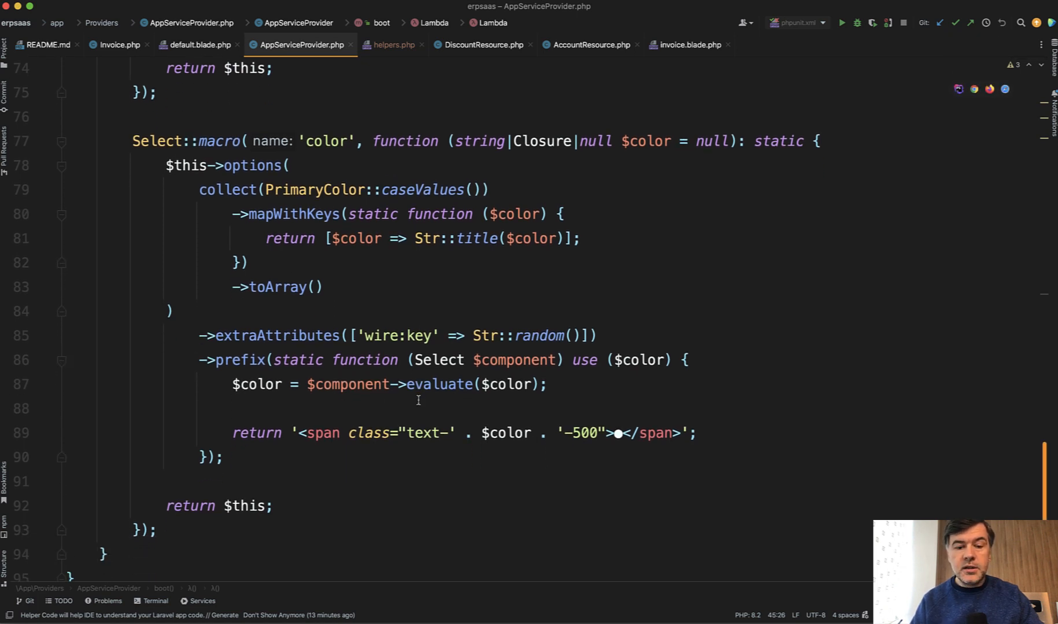
mouse_move(482, 438)
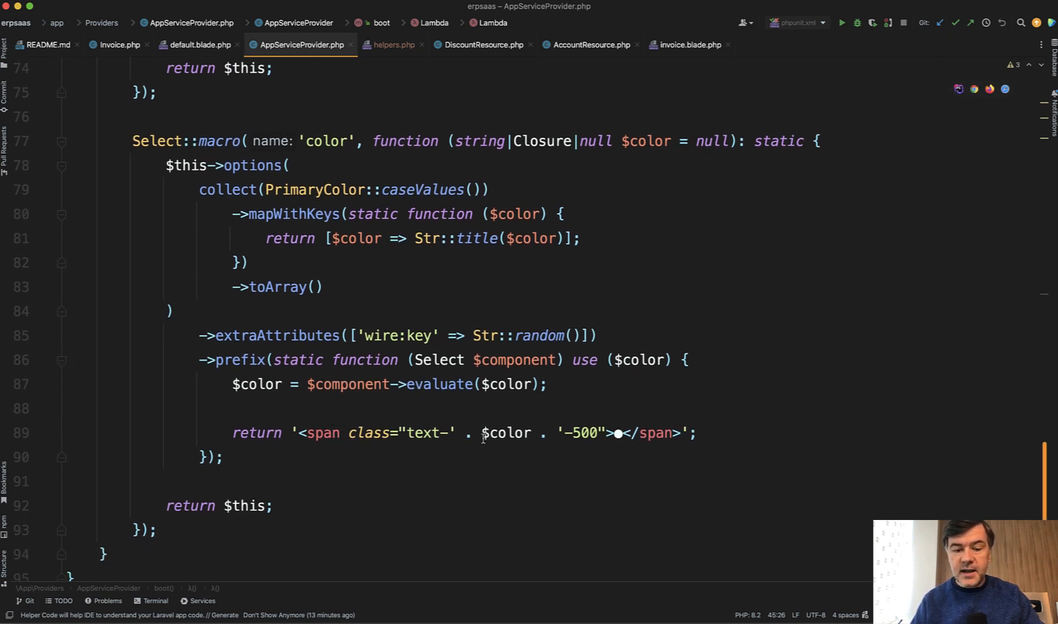
left_click(498, 481)
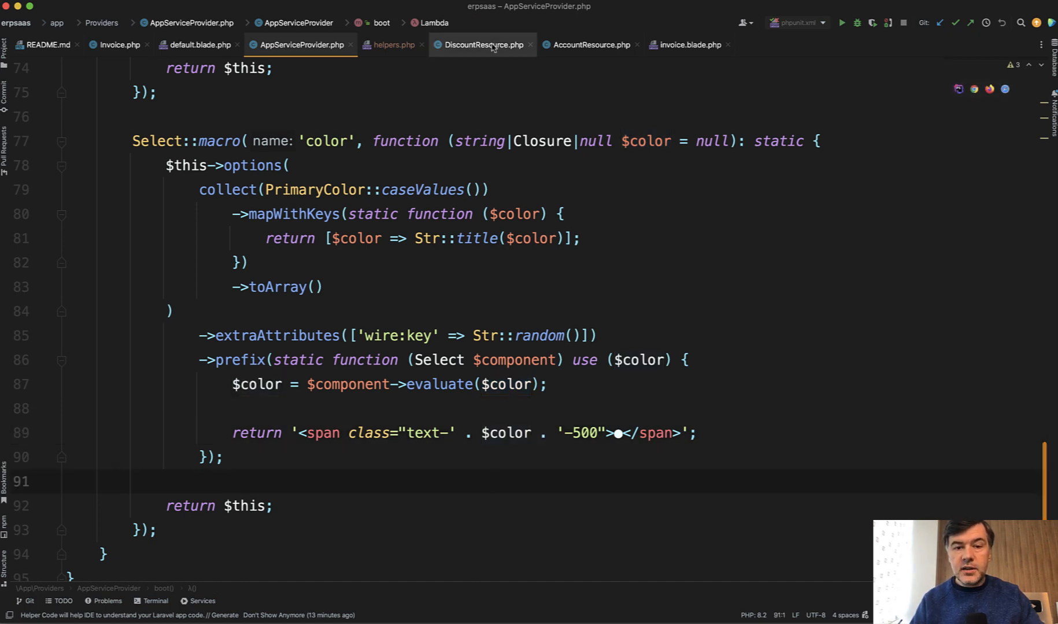
left_click(482, 45)
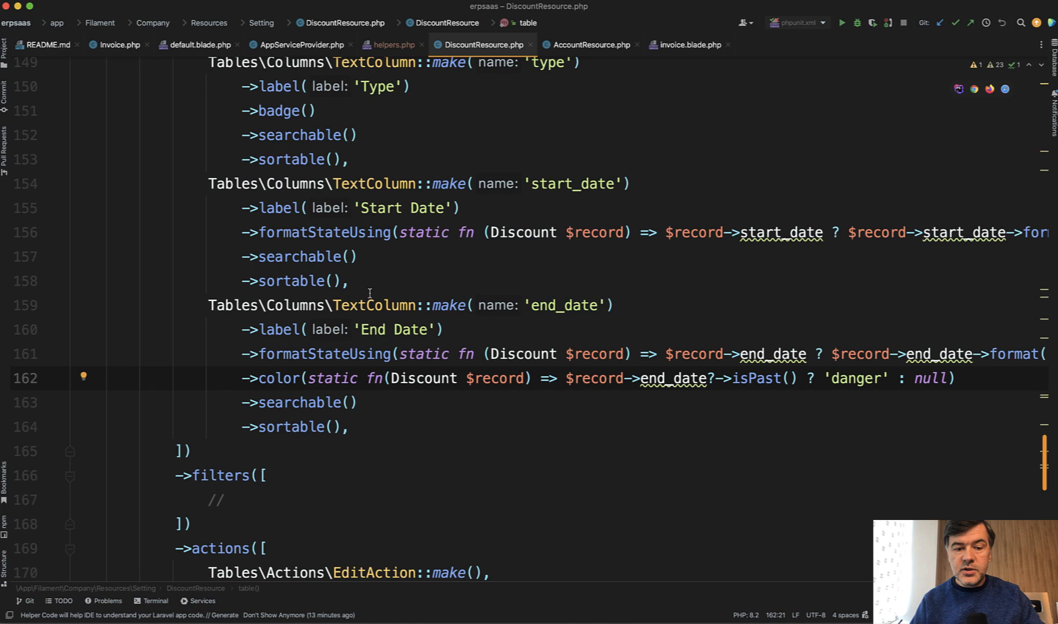
mouse_move(357, 375)
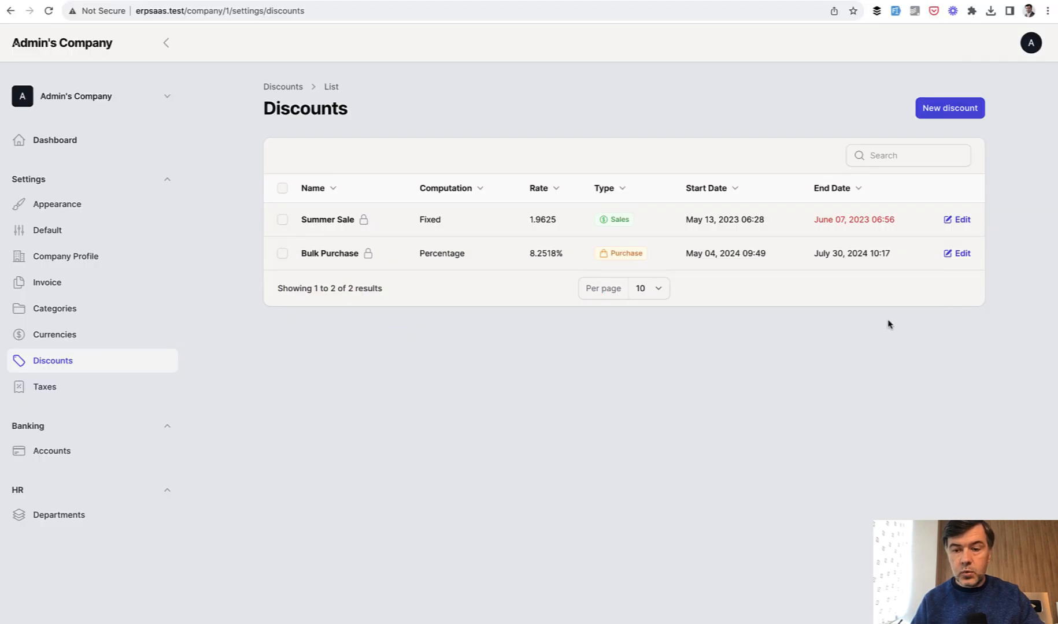
mouse_move(822, 402)
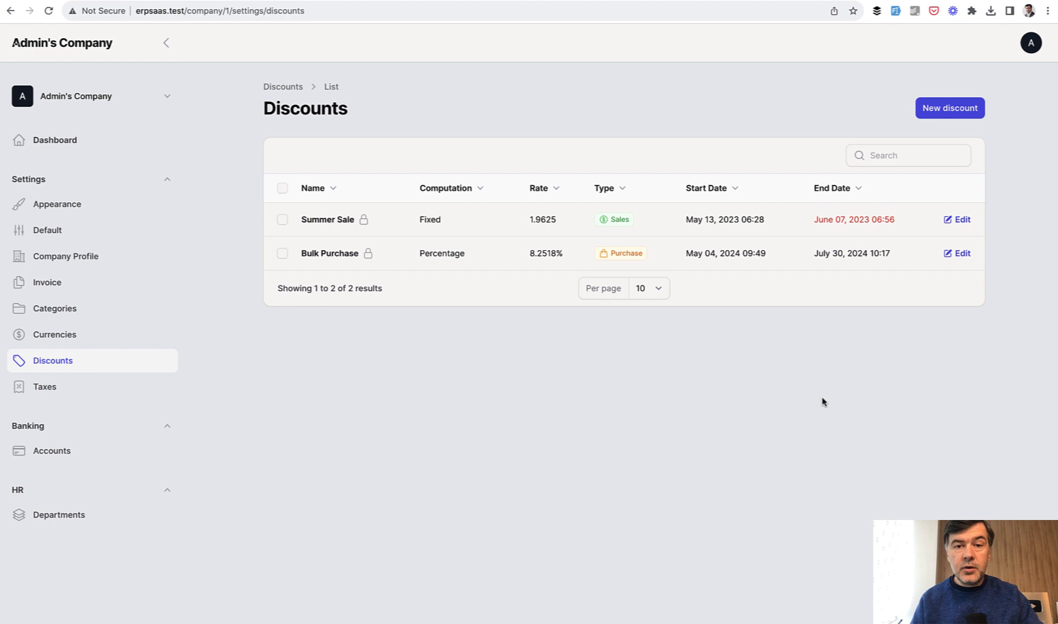